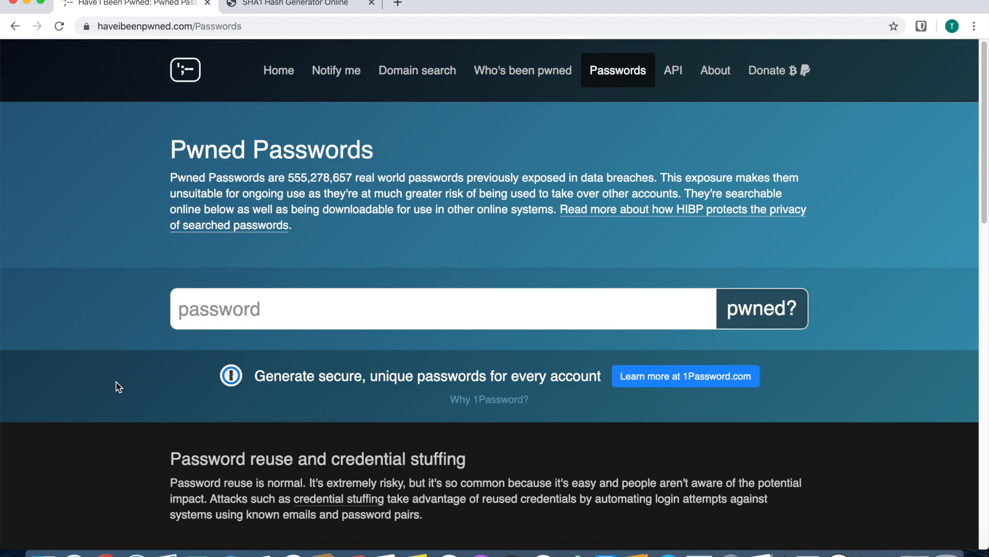
mouse_move(128, 378)
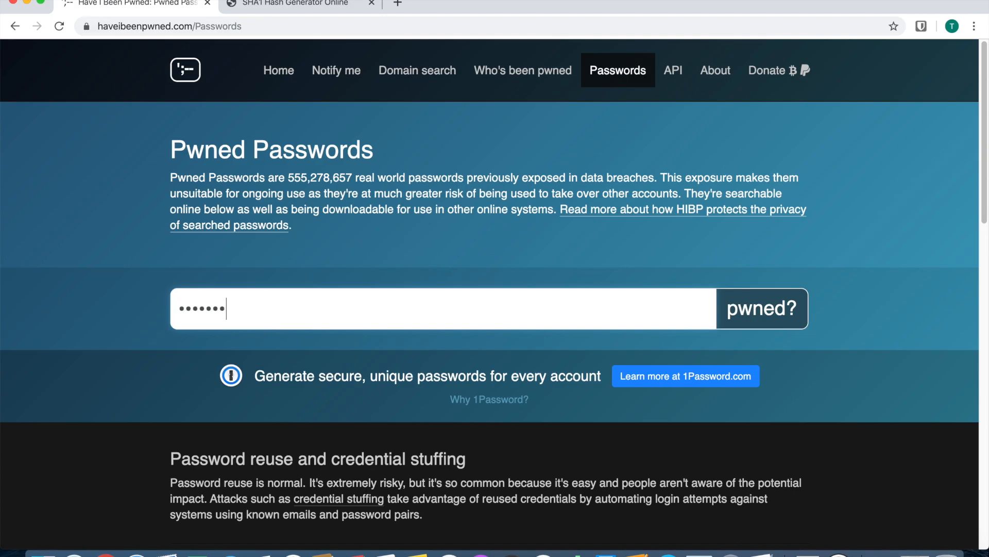
Enter the password to check into the Pwned Passwords search field
type("•")
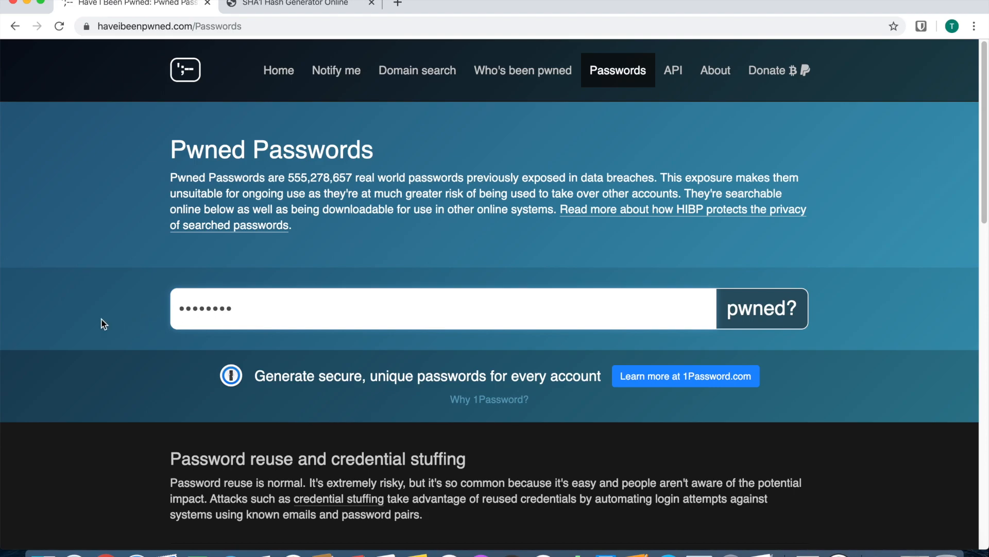
Bring up Chrome DevTools via Inspect and switch to the Network panel
right_click(104, 322)
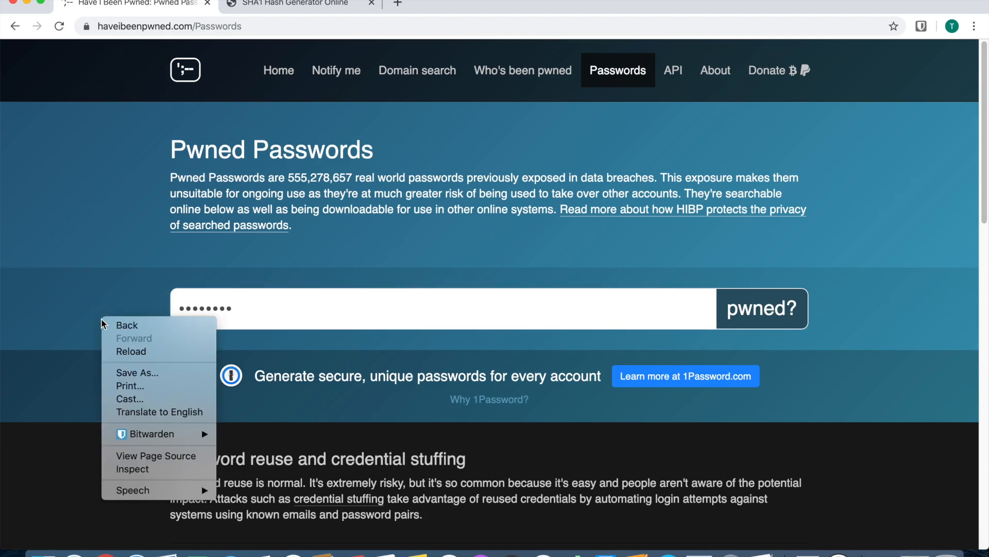
left_click(136, 471)
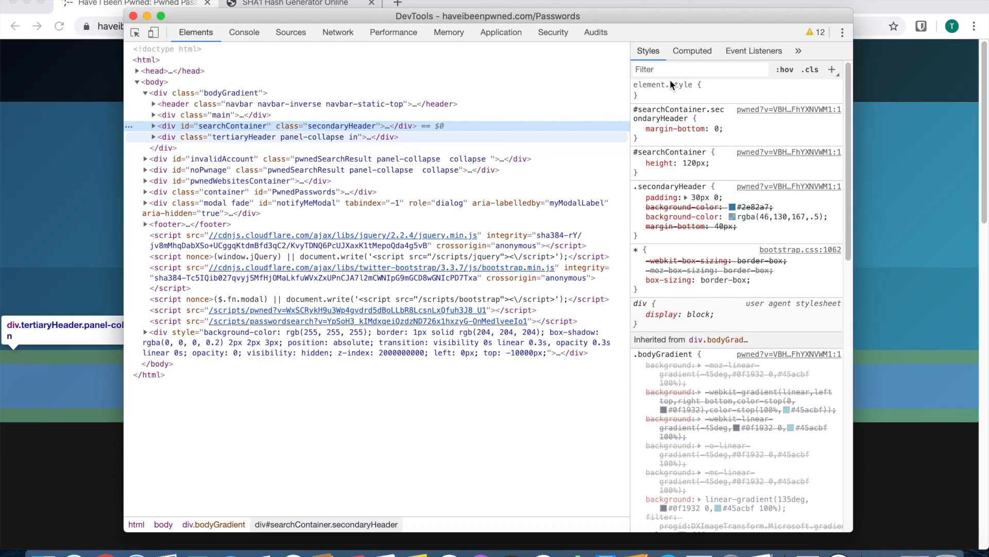
left_click(842, 32)
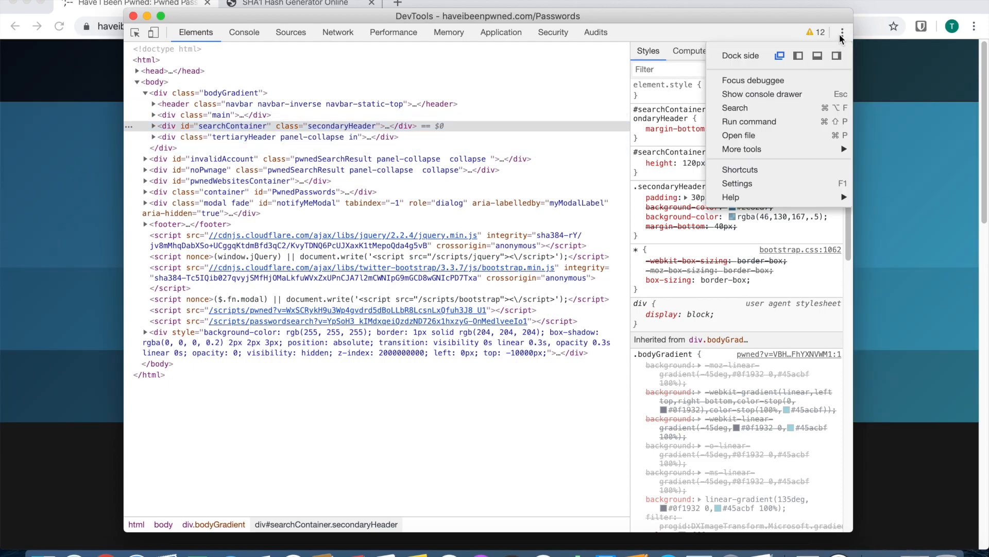
left_click(634, 35)
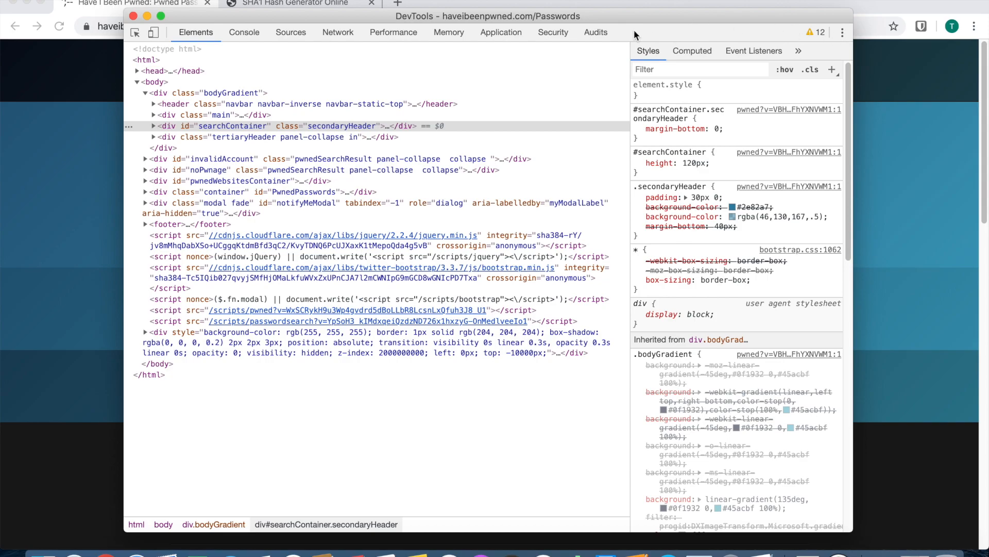
left_click(338, 32)
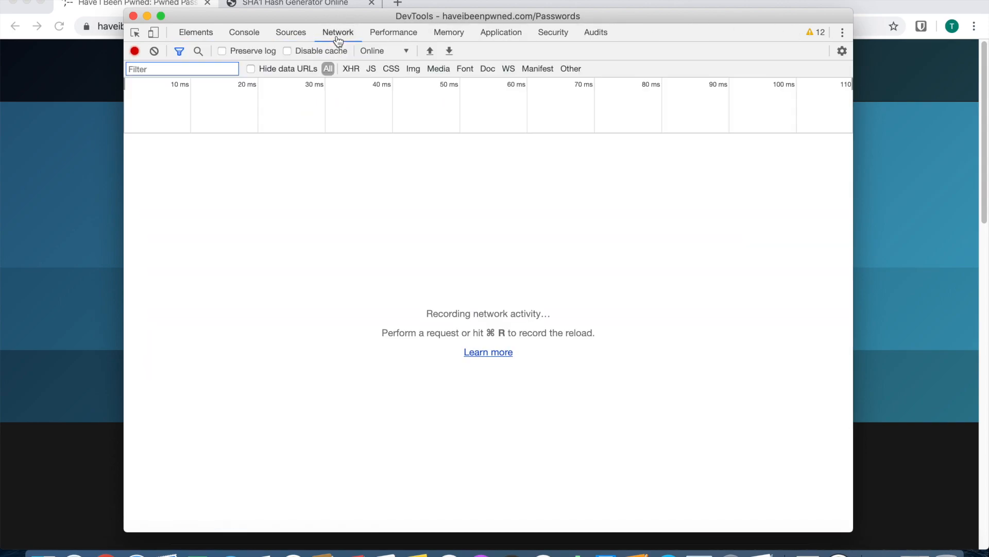
mouse_move(595, 31)
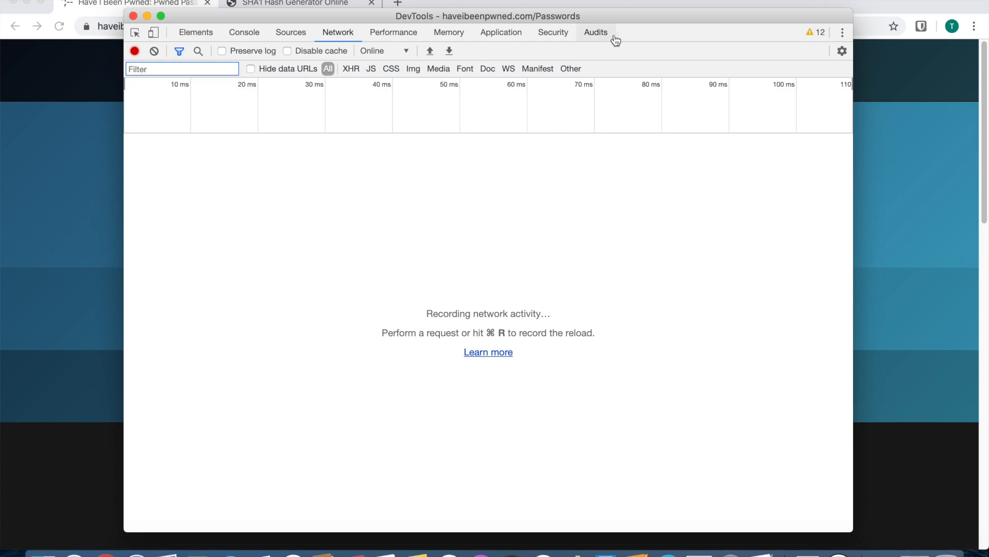
mouse_move(622, 36)
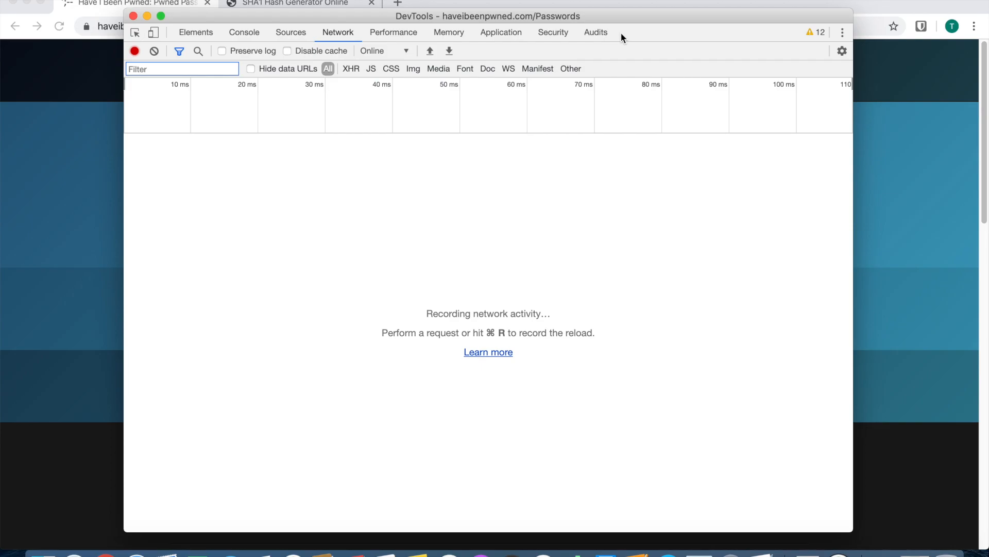
mouse_move(619, 12)
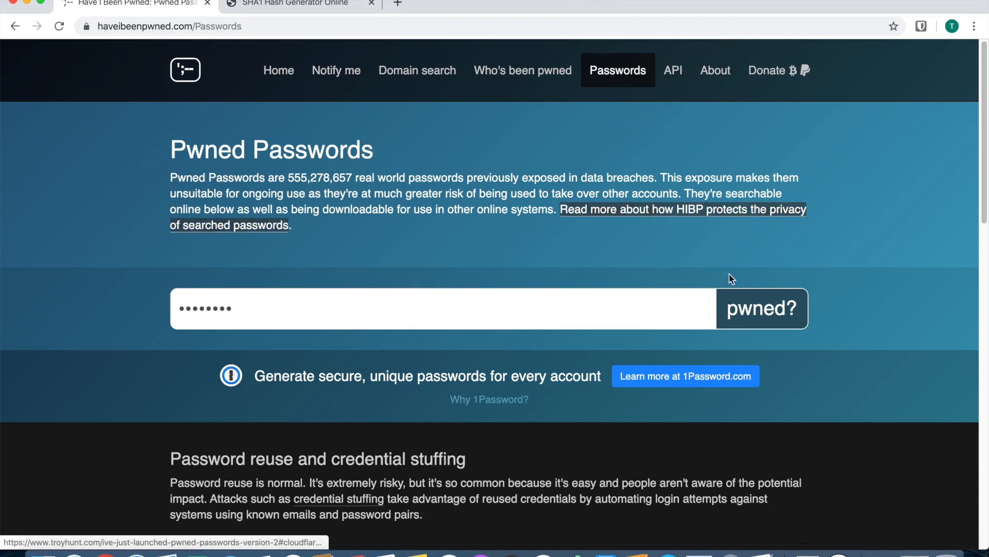
Run the pwned? check, logging the 5BAA6 request and the 3,730,471 times pwned result
left_click(760, 309)
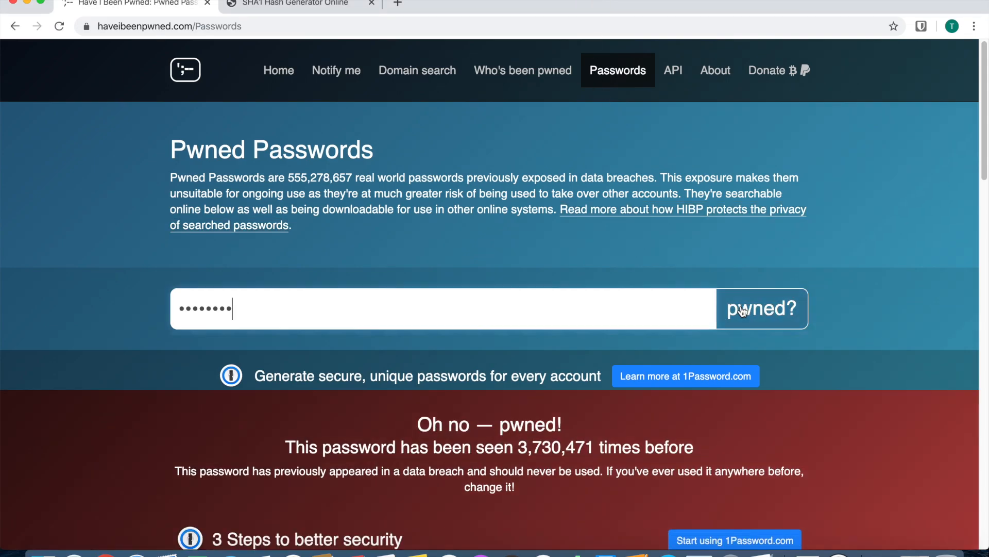
scroll("down", 3)
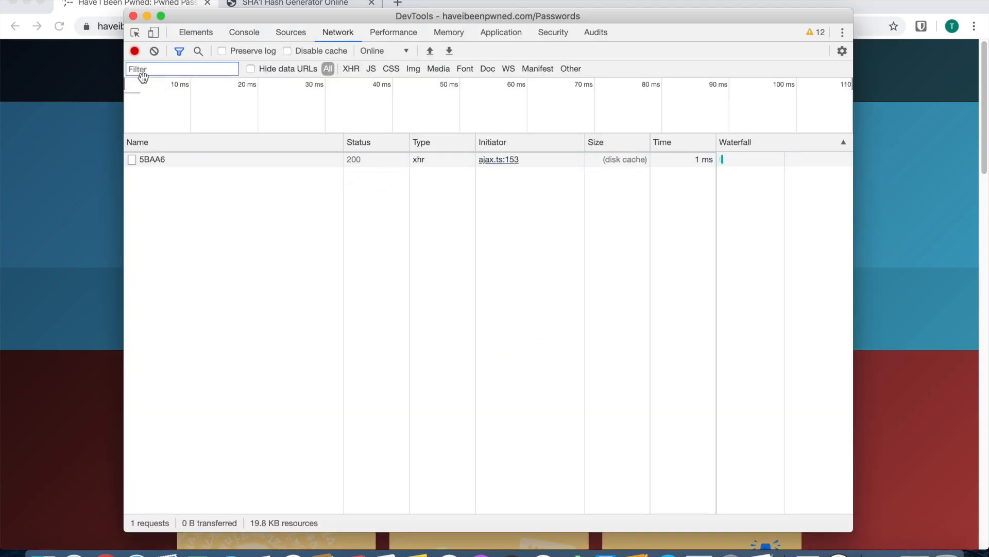
Stop recording and preview the 5BAA6 response's hash suffixes with counts, then move to the SHA1 generator
left_click(134, 51)
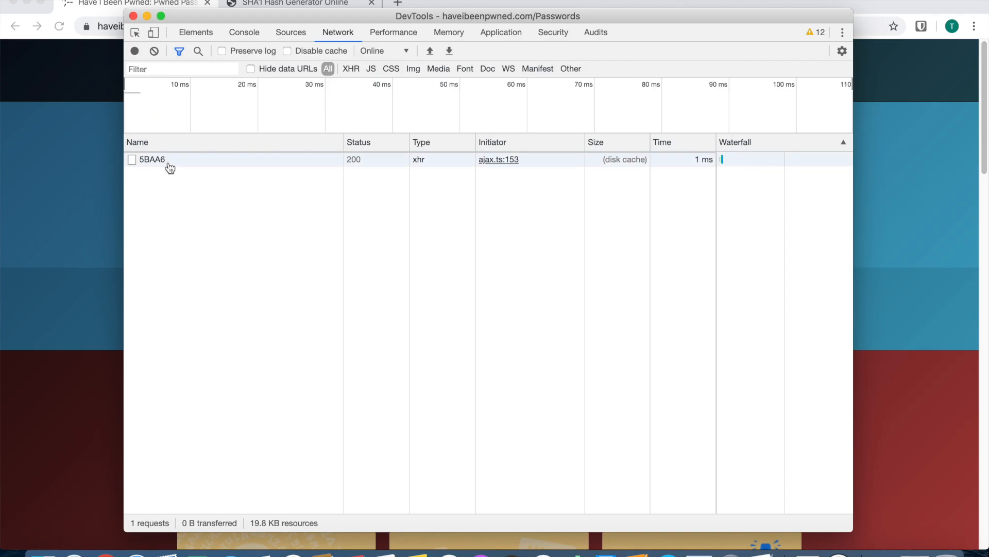
mouse_move(152, 159)
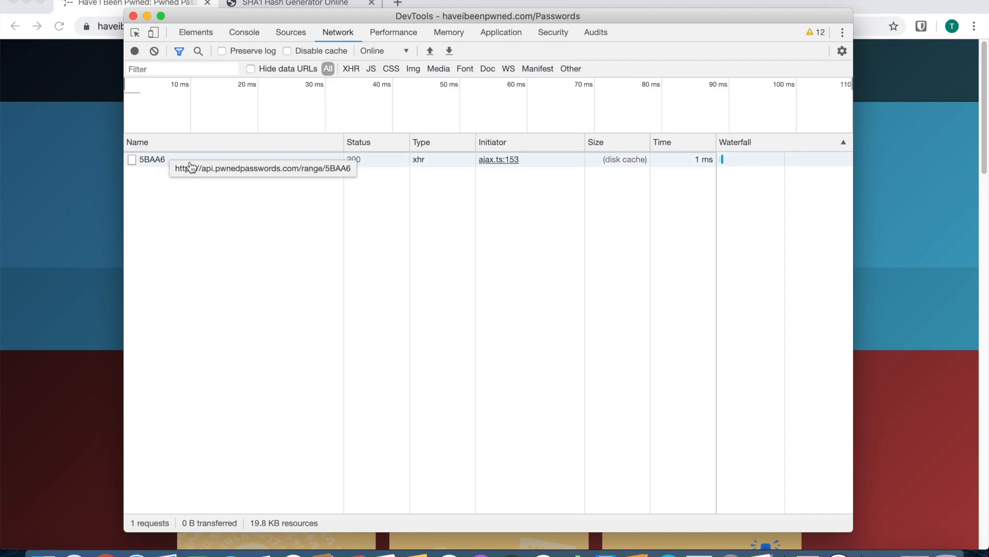
left_click(152, 158)
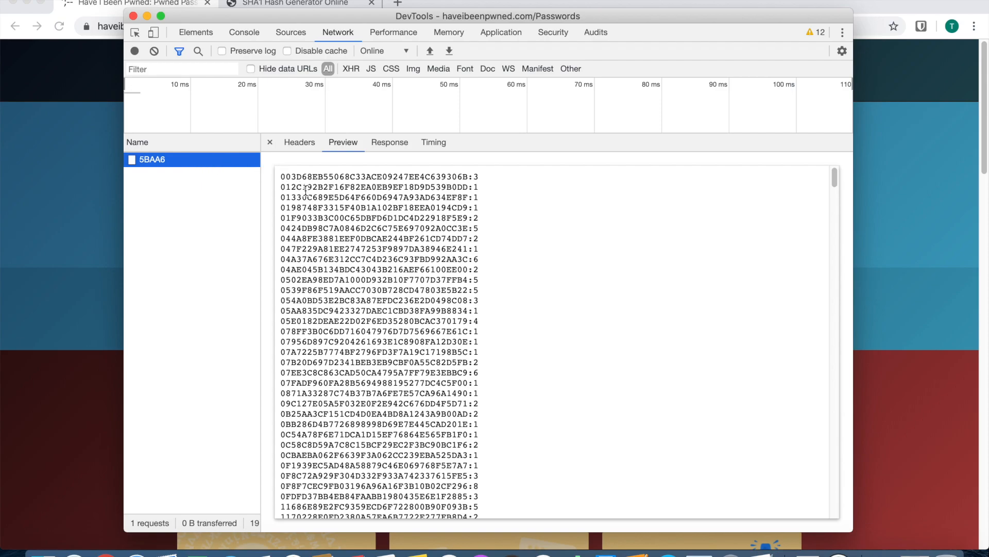
mouse_move(252, 203)
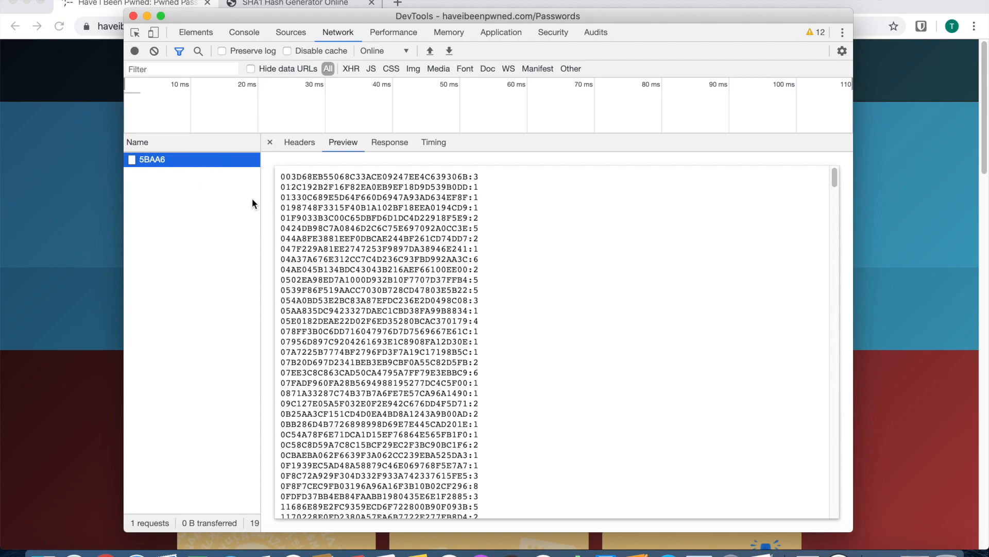
mouse_move(181, 201)
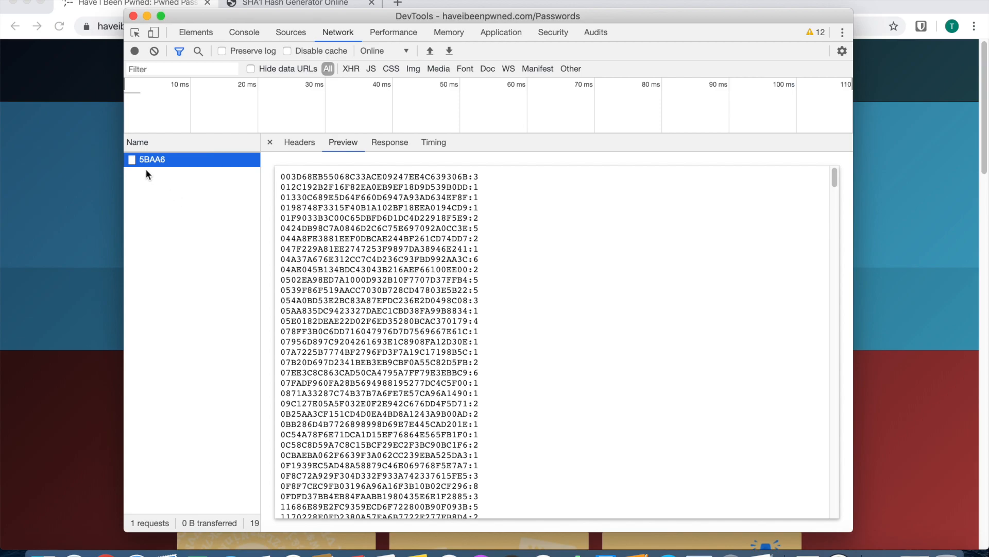
mouse_move(149, 179)
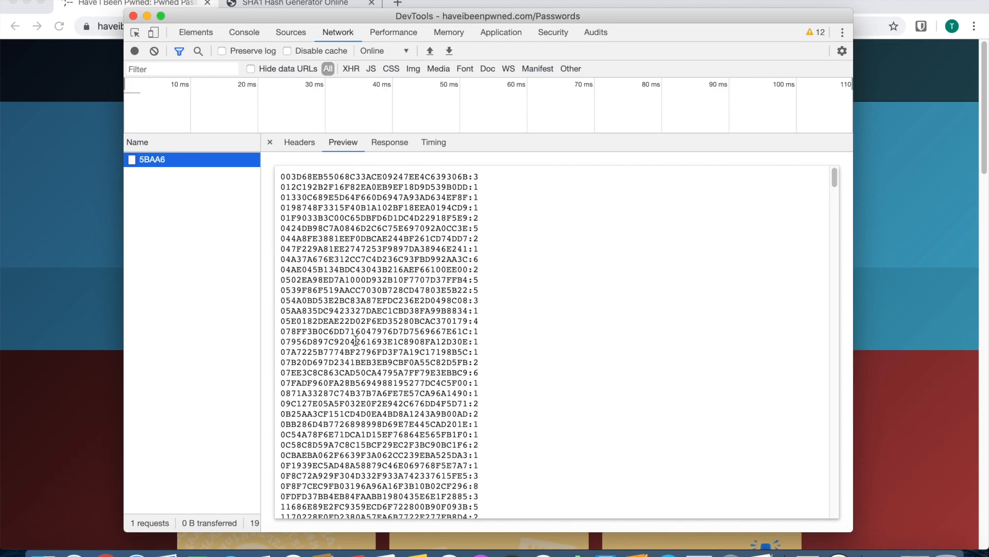
mouse_move(386, 384)
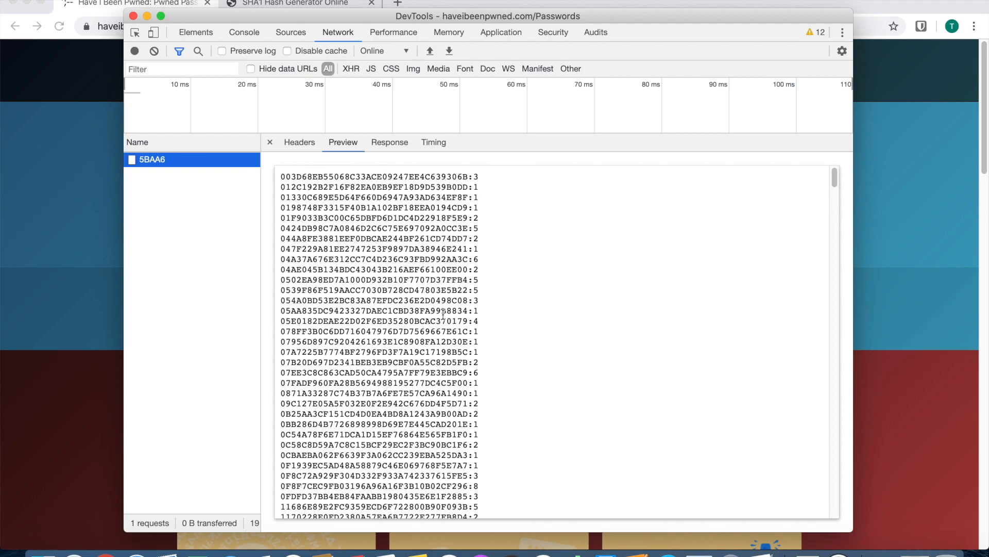
mouse_move(482, 241)
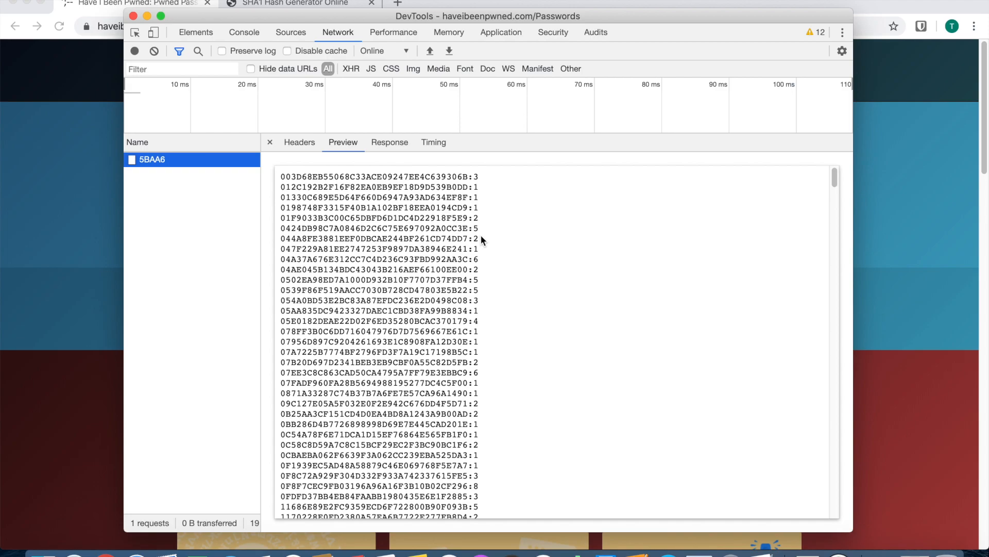
left_click(297, 3)
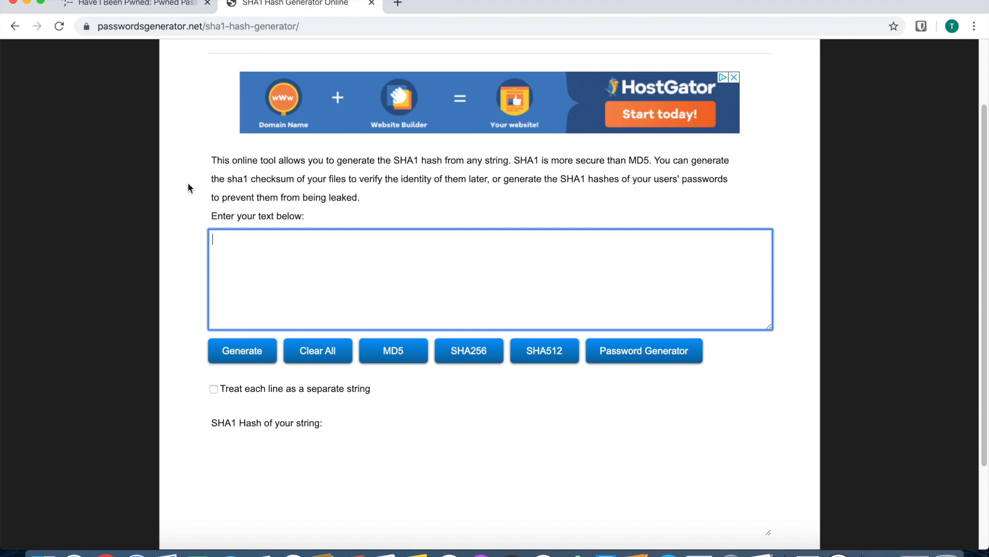
Hash 'password' to 5BAA61E4C9B93F3F0682250B6CF8331B7EE68FD8 and highlight the 5BAA6 prefix and remaining suffix
type("pass")
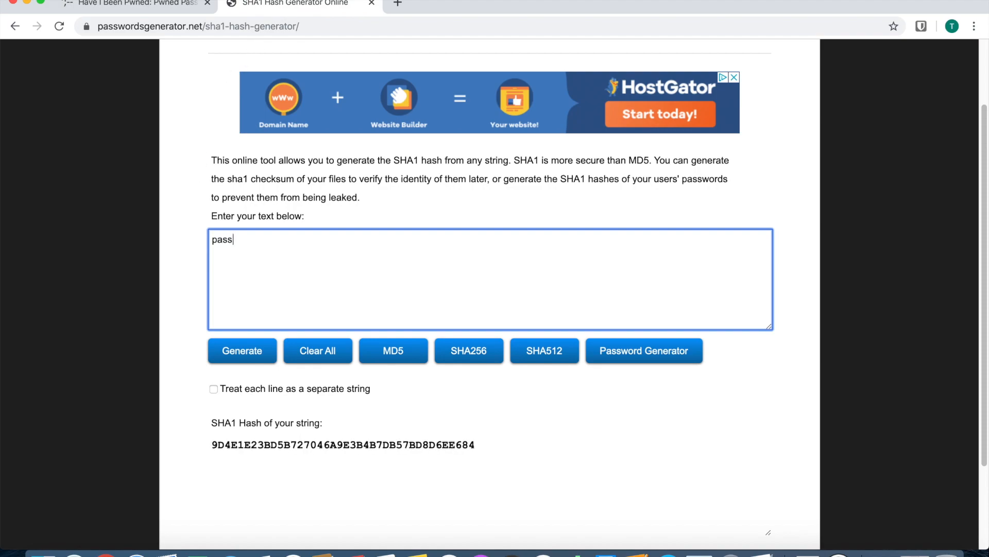
type("word")
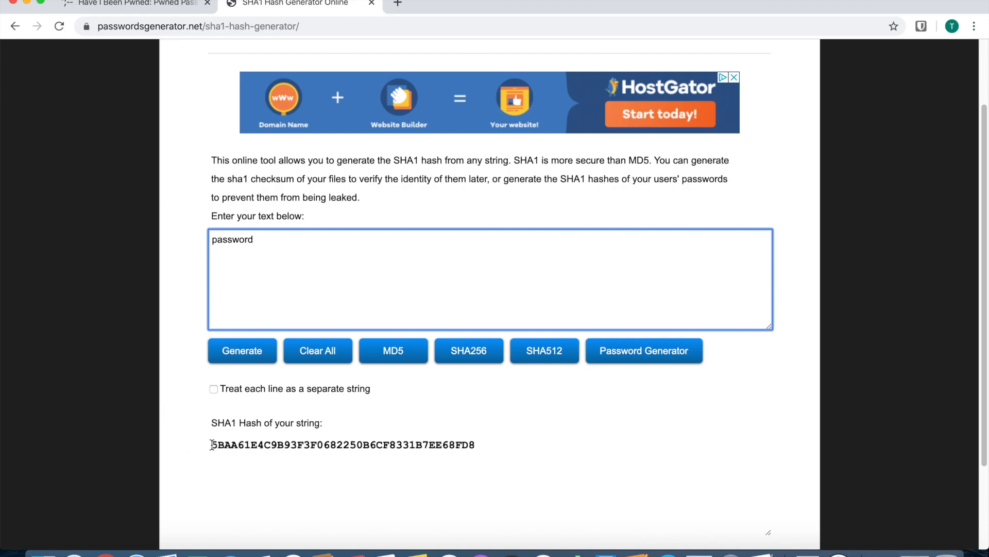
left_click_drag(211, 444, 247, 444)
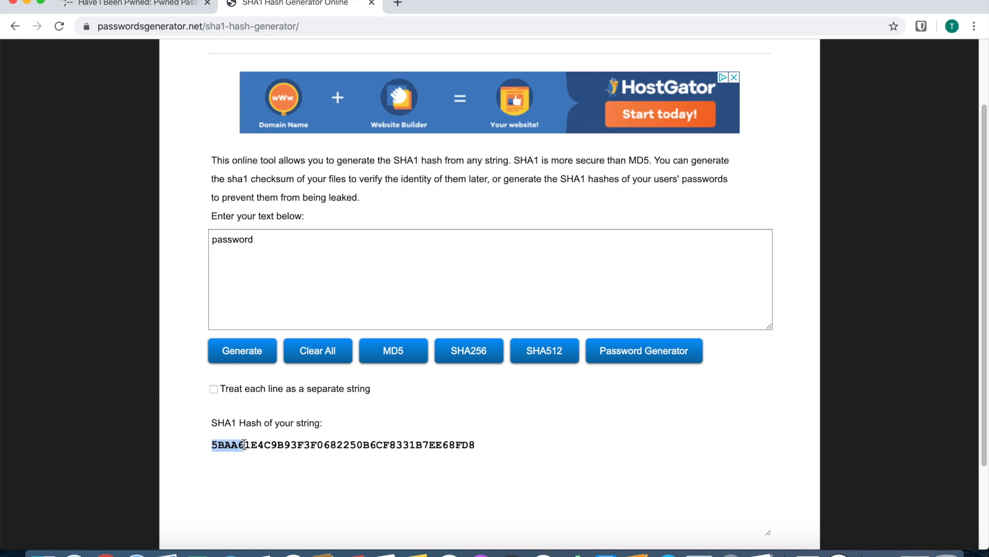
mouse_move(131, 99)
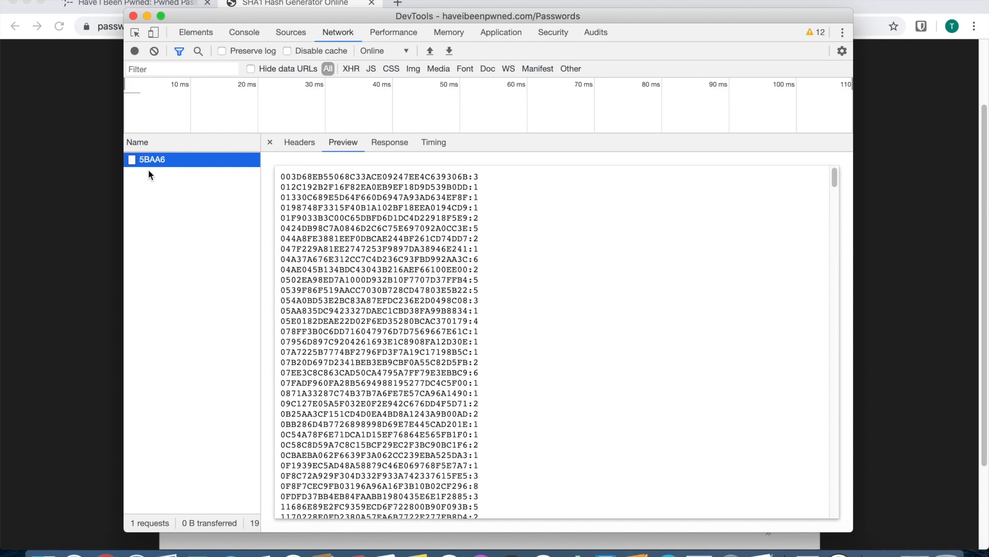
mouse_move(244, 198)
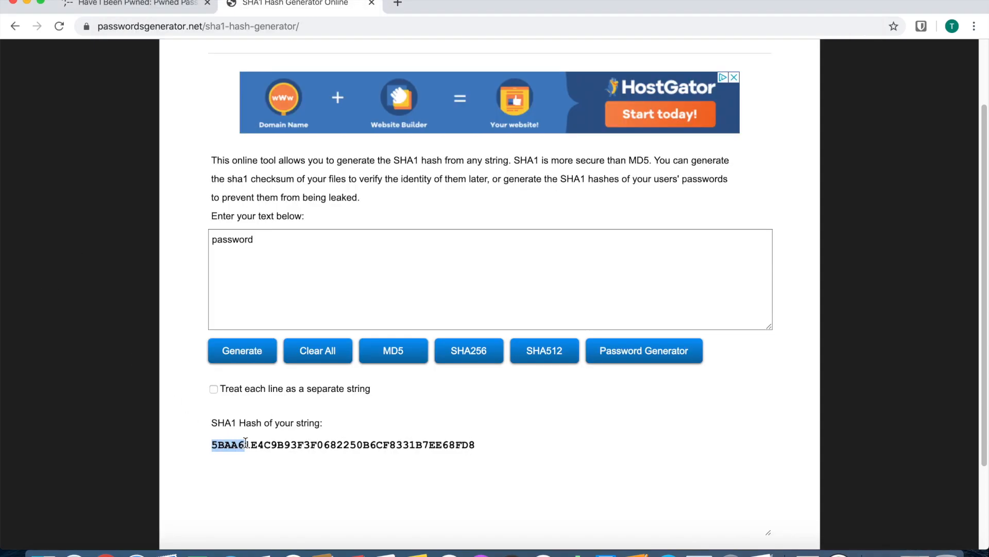
left_click_drag(246, 445, 470, 445)
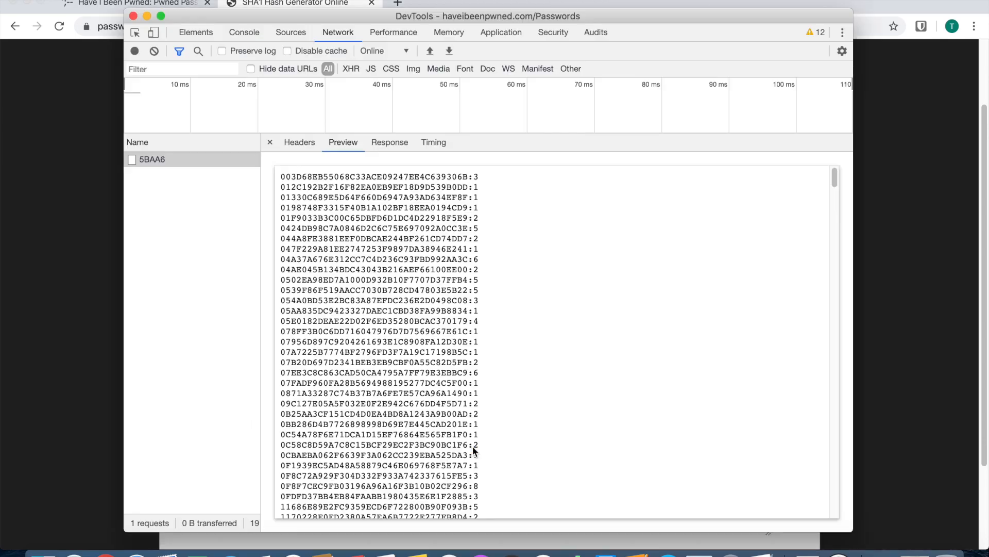
mouse_move(497, 347)
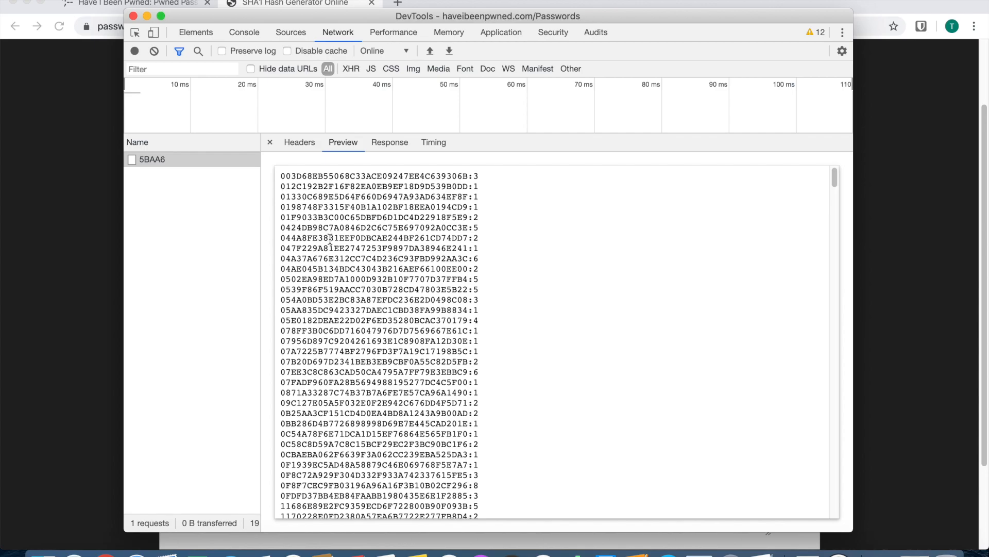
Find suffix 1E4C9B93F3F0682250B6CF8331B7EE68FD8 in the response and highlight its count 3730471
scroll("down", 3)
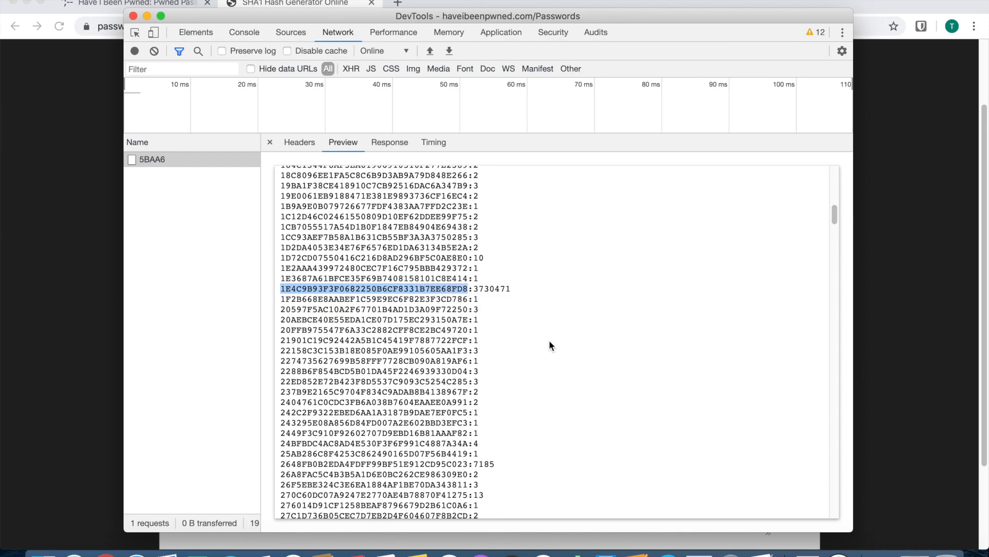
left_click(294, 4)
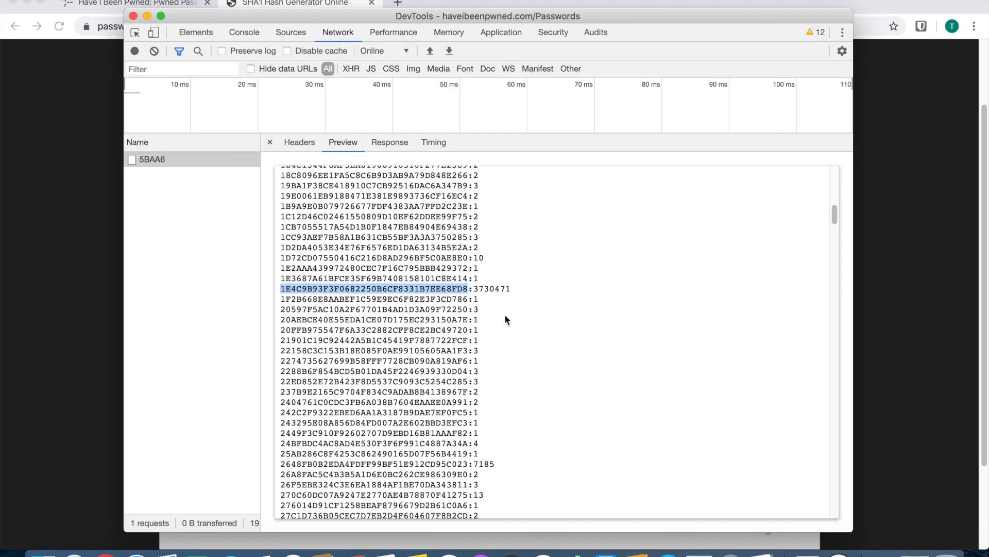
double_click(492, 288)
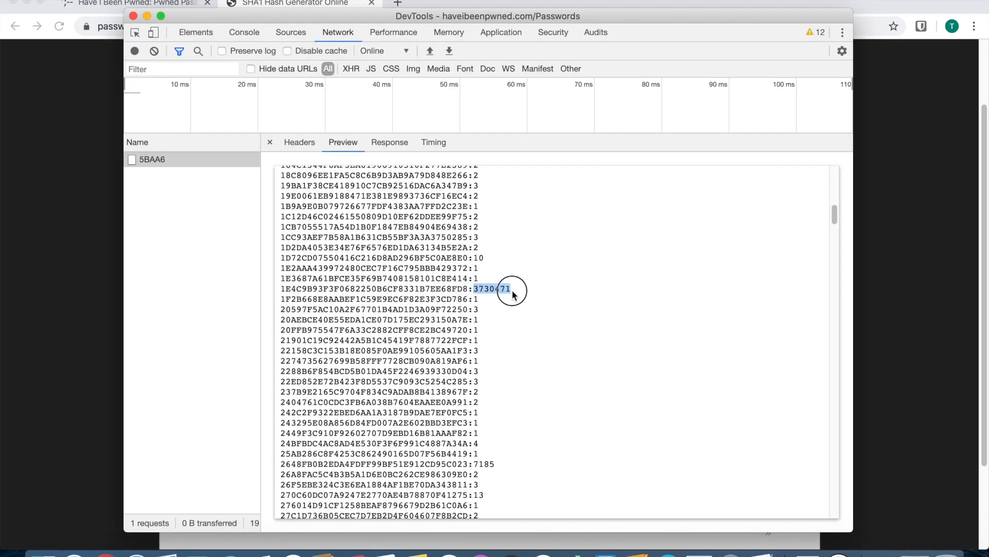